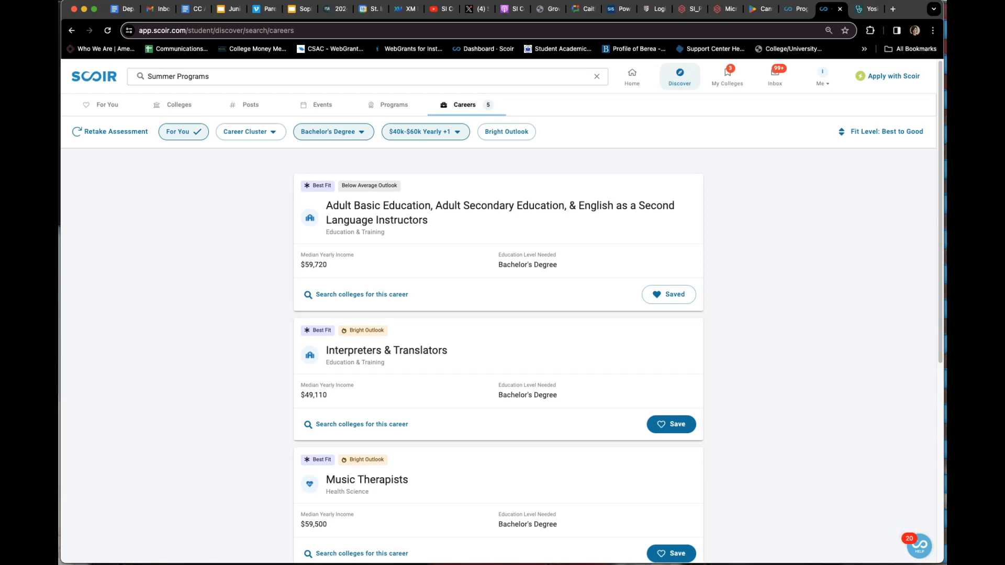
mouse_move(148, 532)
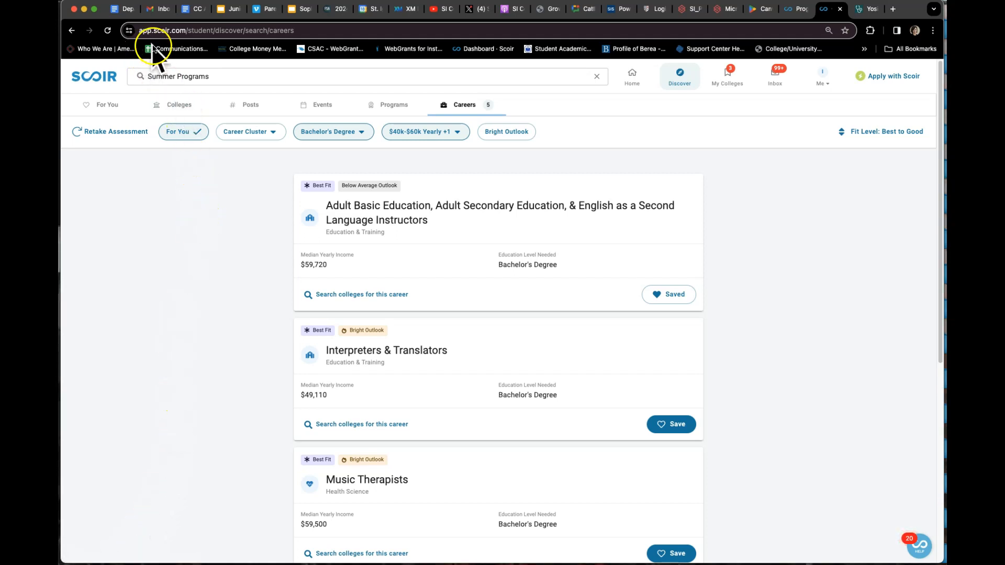
mouse_move(452, 429)
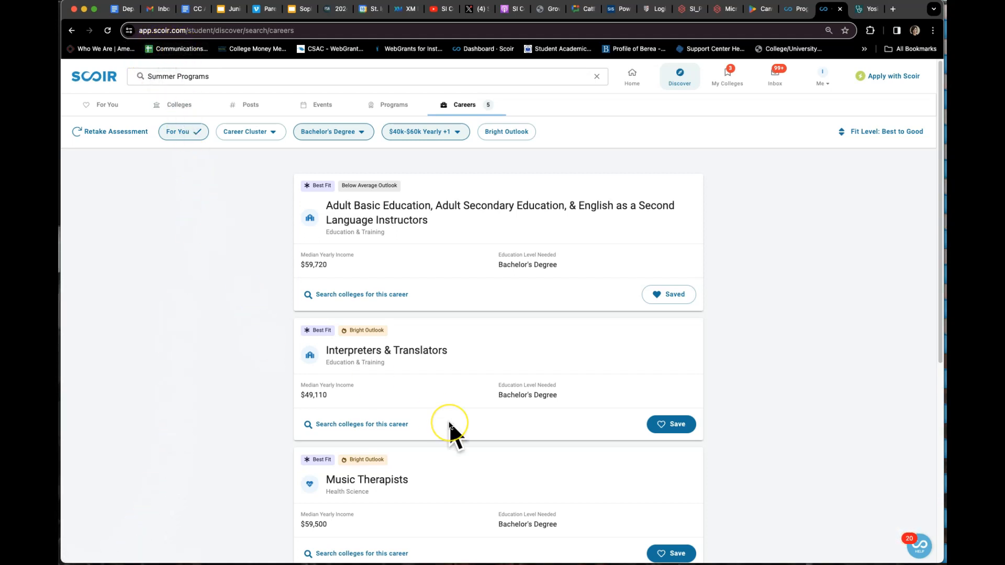
Step: View the Interpreters & Translators career's education requirements, then return to the results
scroll("down", 3)
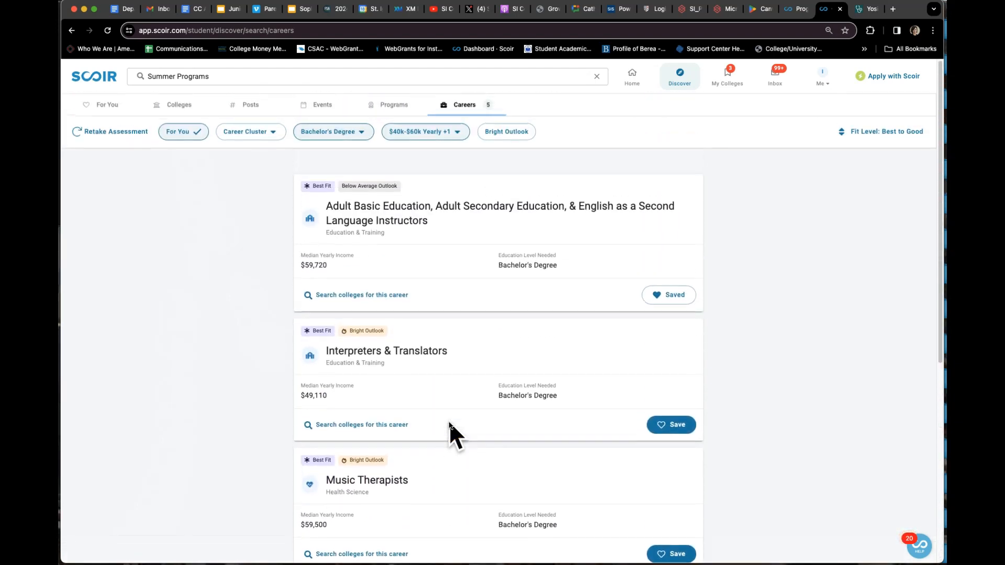
left_click(387, 351)
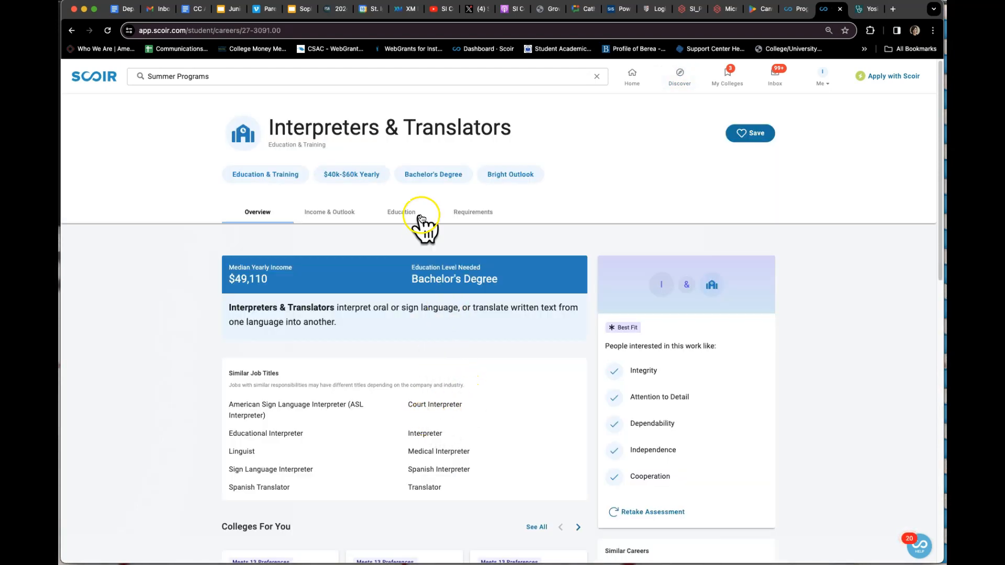
left_click(401, 213)
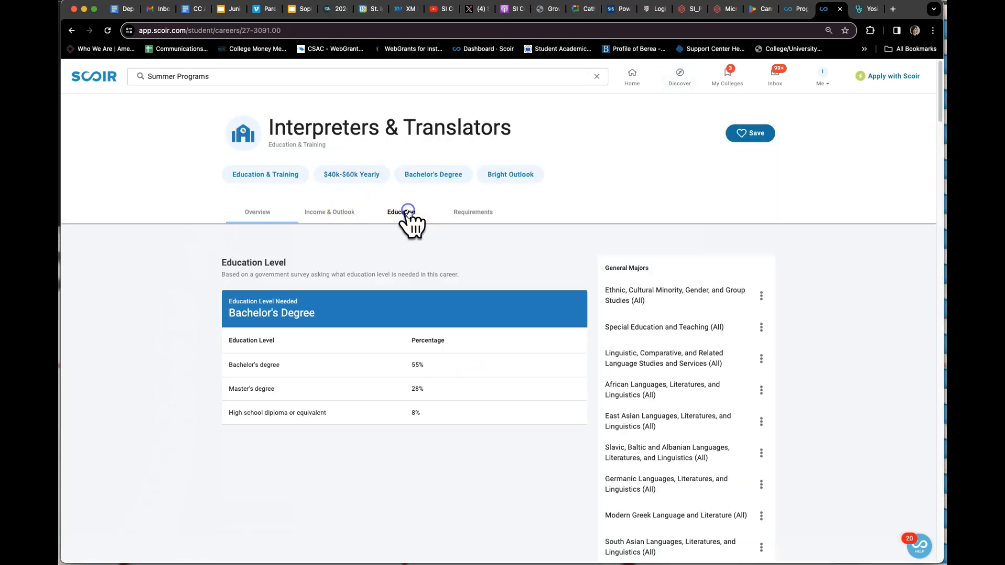
left_click(472, 211)
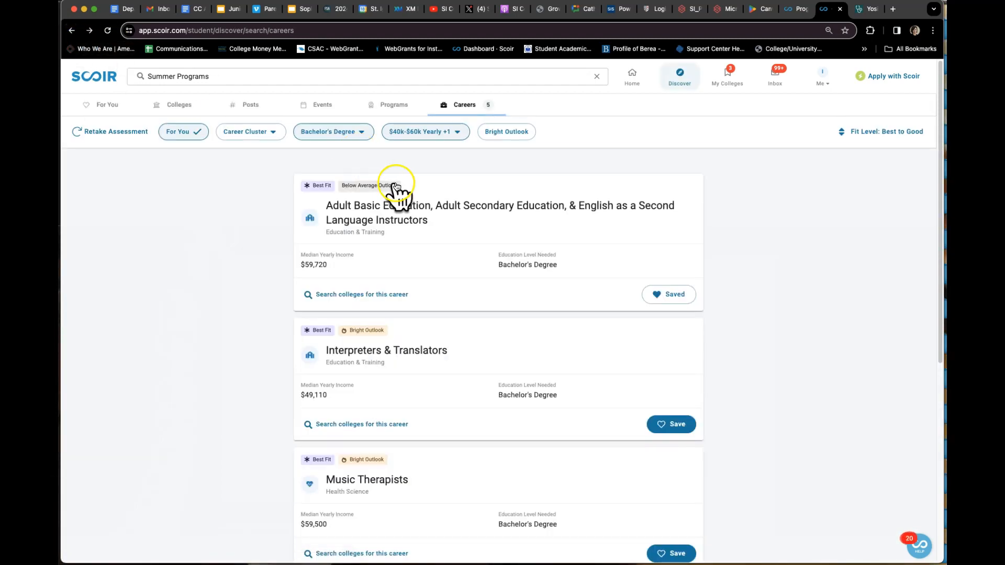
Step: Refilter careers to $120k+ income only, Bachelor's or Doctoral degree, and Bright Outlook
left_click(421, 132)
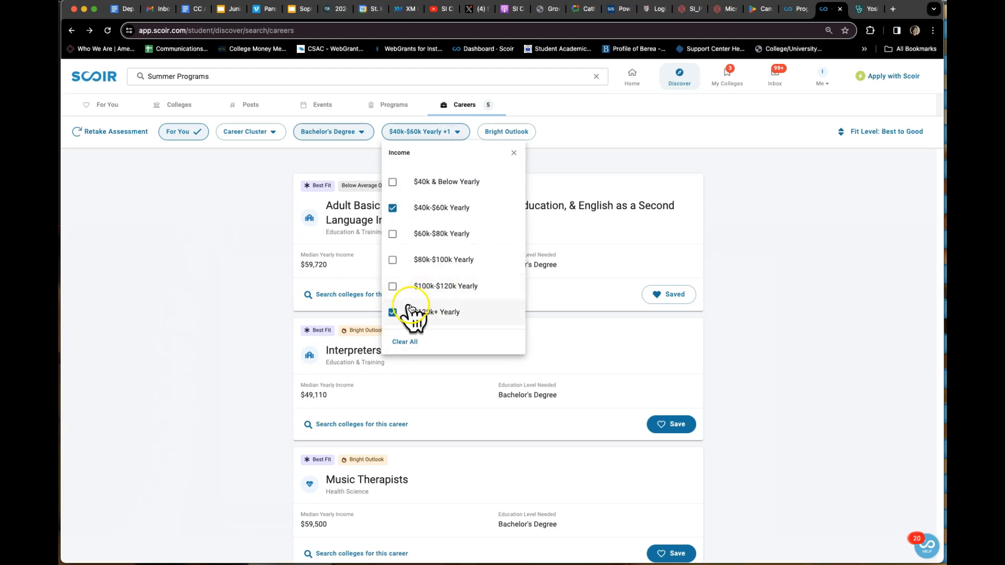
left_click(393, 208)
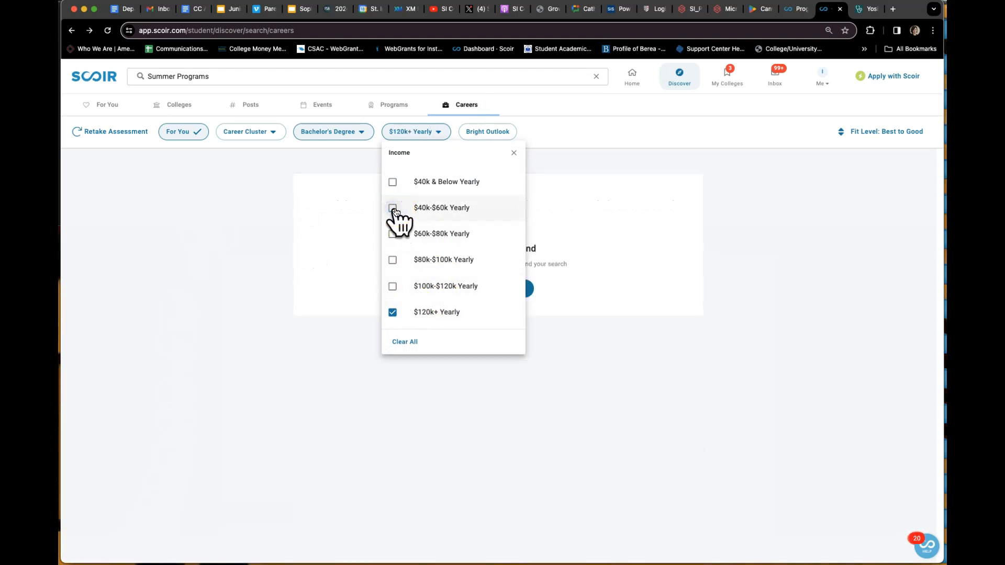
left_click(330, 132)
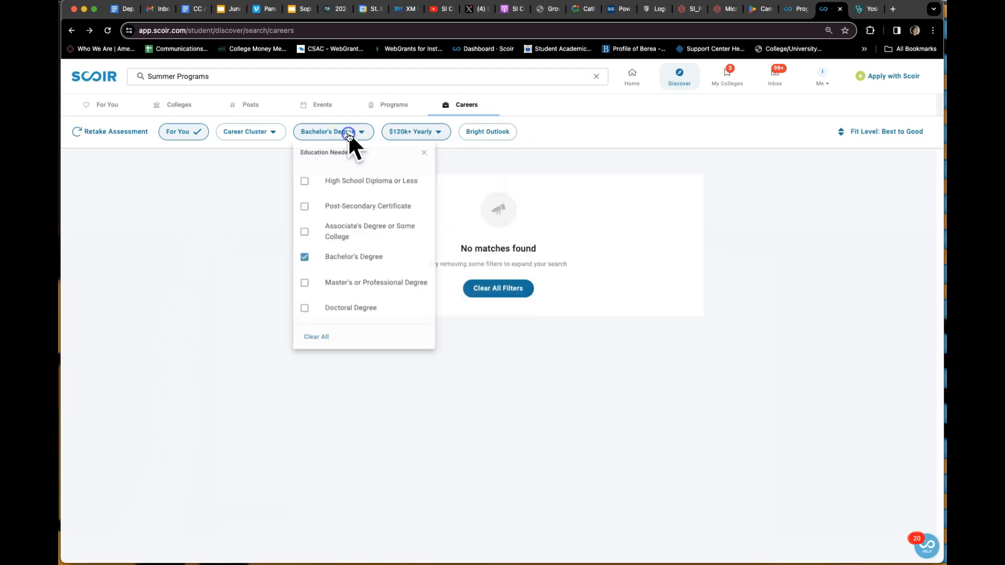
left_click(305, 312)
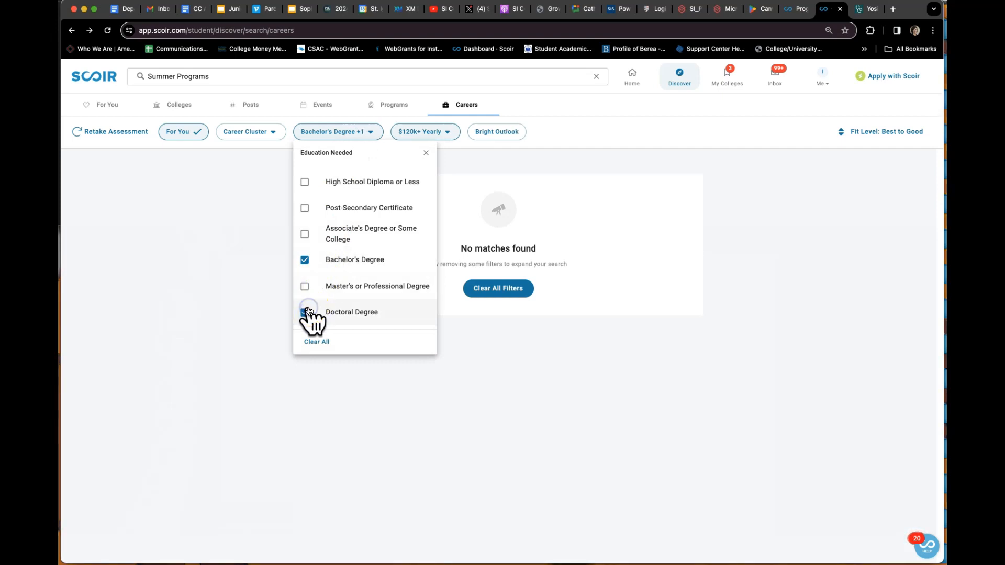
left_click(304, 312)
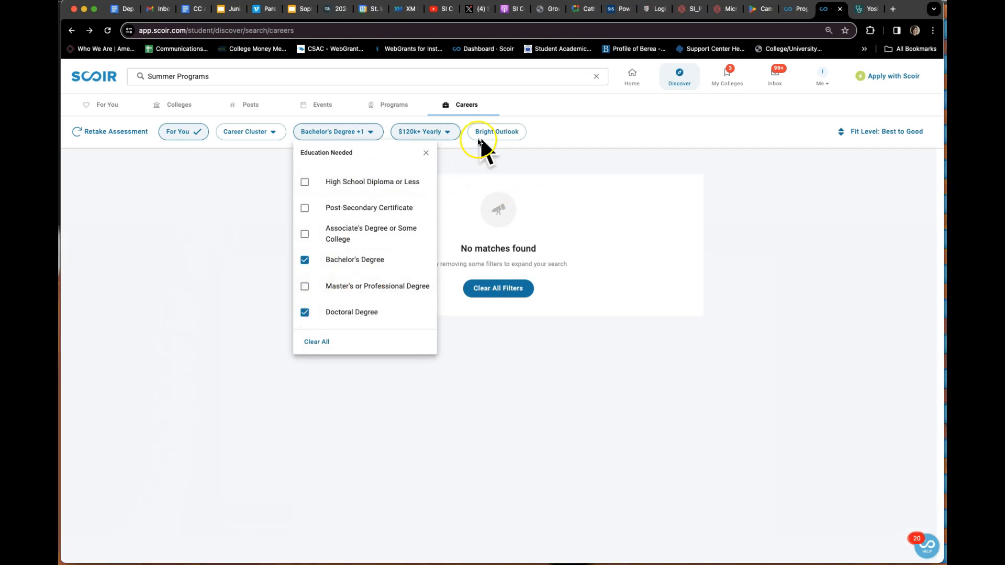
left_click(497, 132)
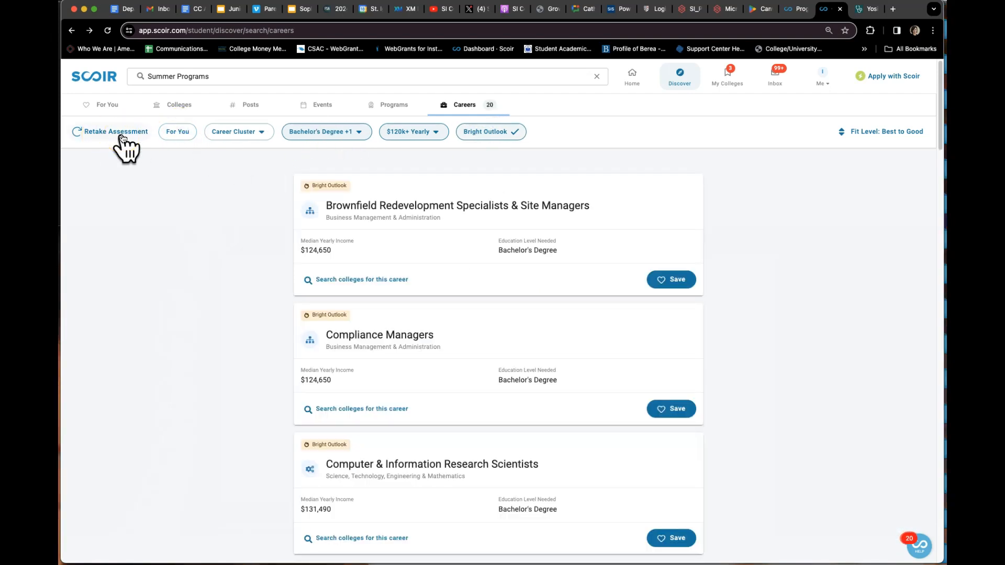
mouse_move(94, 76)
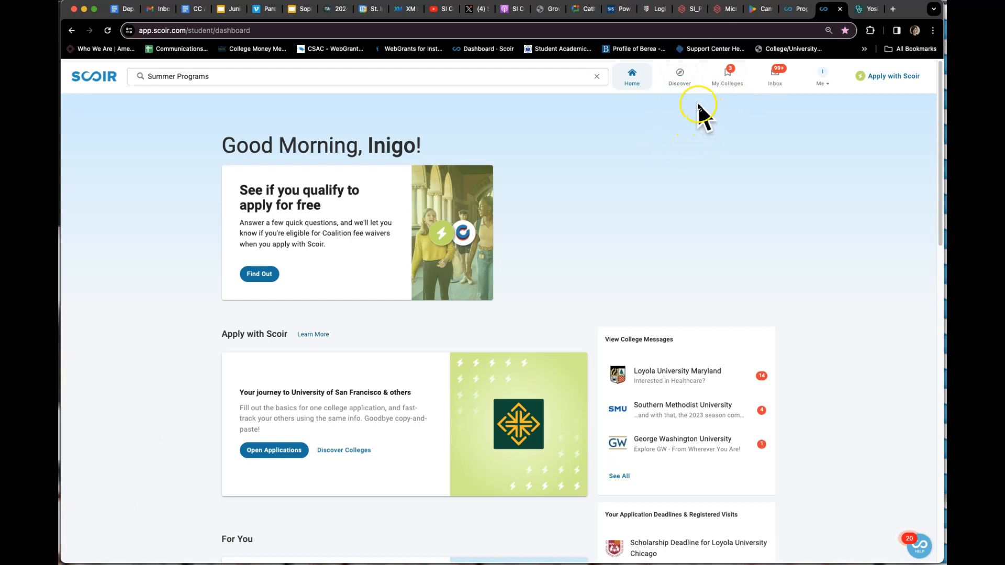
Step: Return from the dashboard to the Careers results showing 20 matches via Discover
left_click(679, 76)
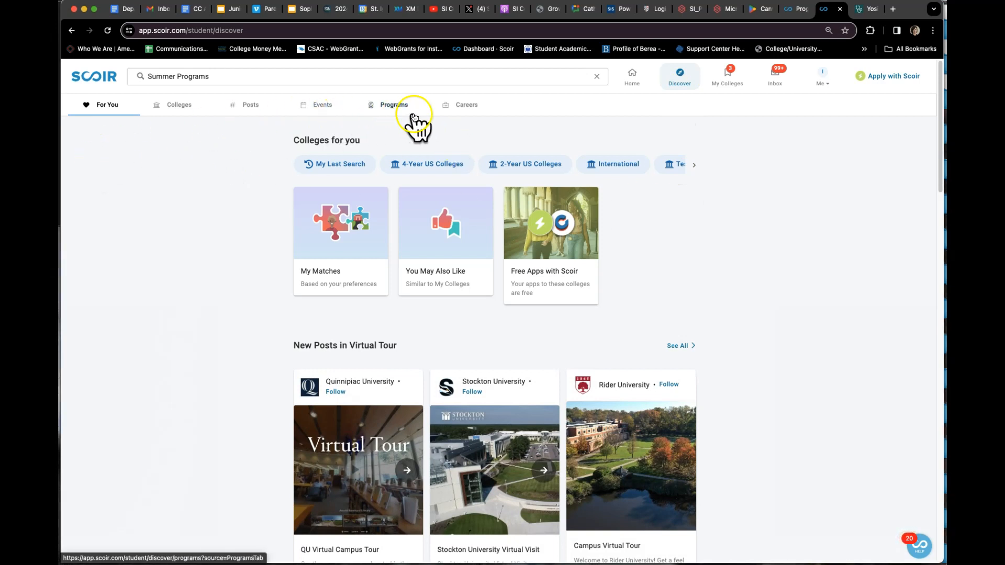
left_click(464, 105)
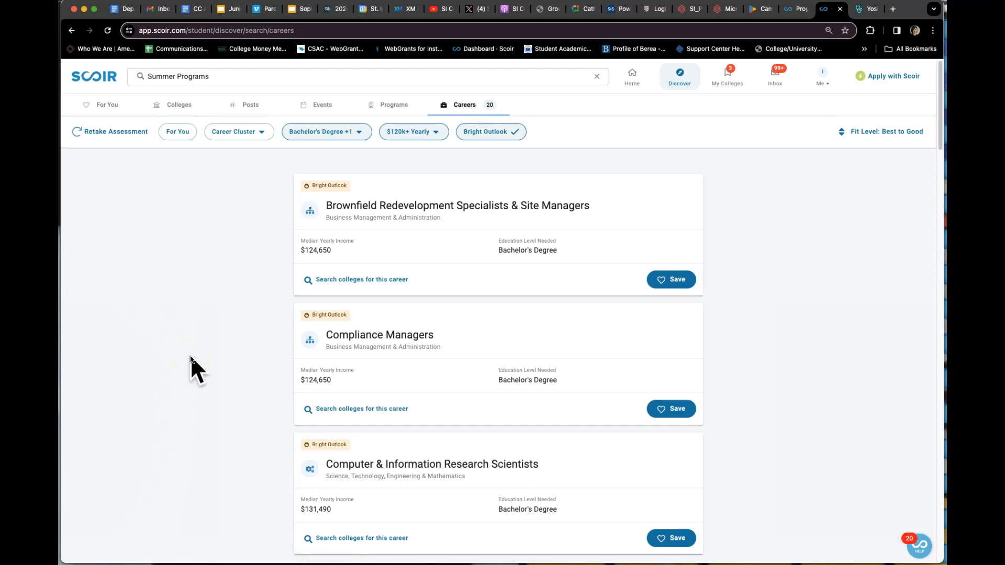
mouse_move(94, 164)
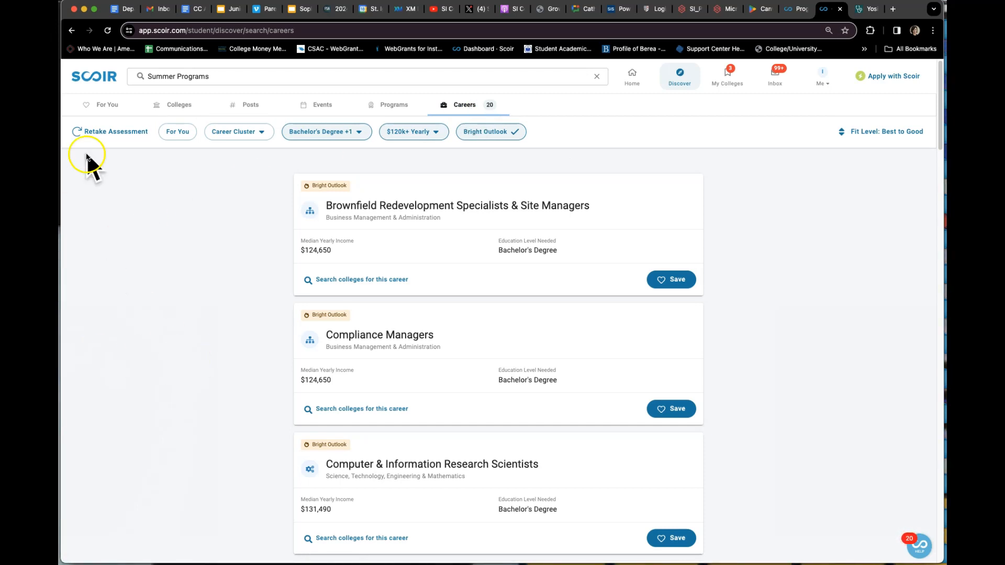
Step: Start the Career Interest Assessment and answer Strongly Like, Like, Strongly Like to the first questions
left_click(115, 132)
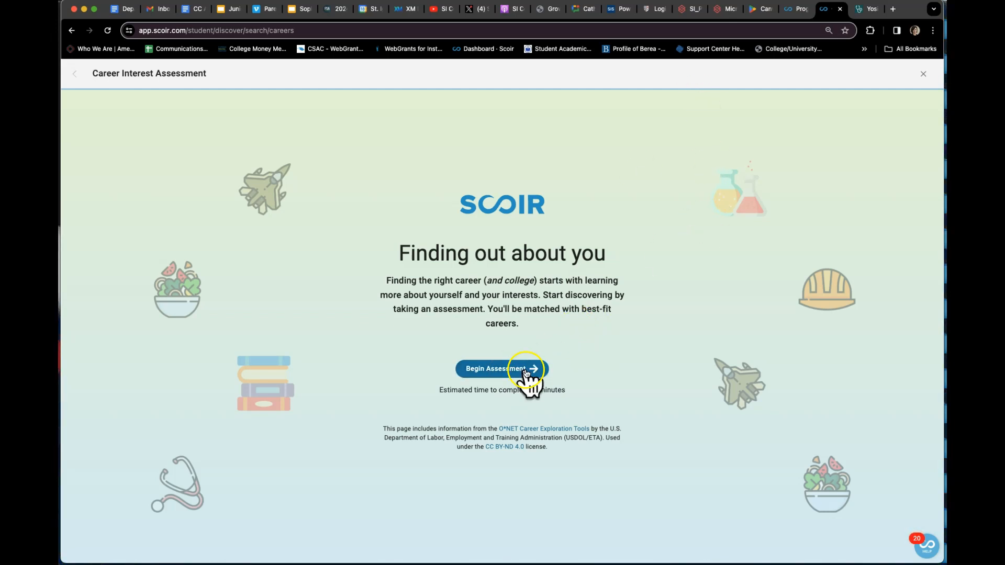
left_click(502, 369)
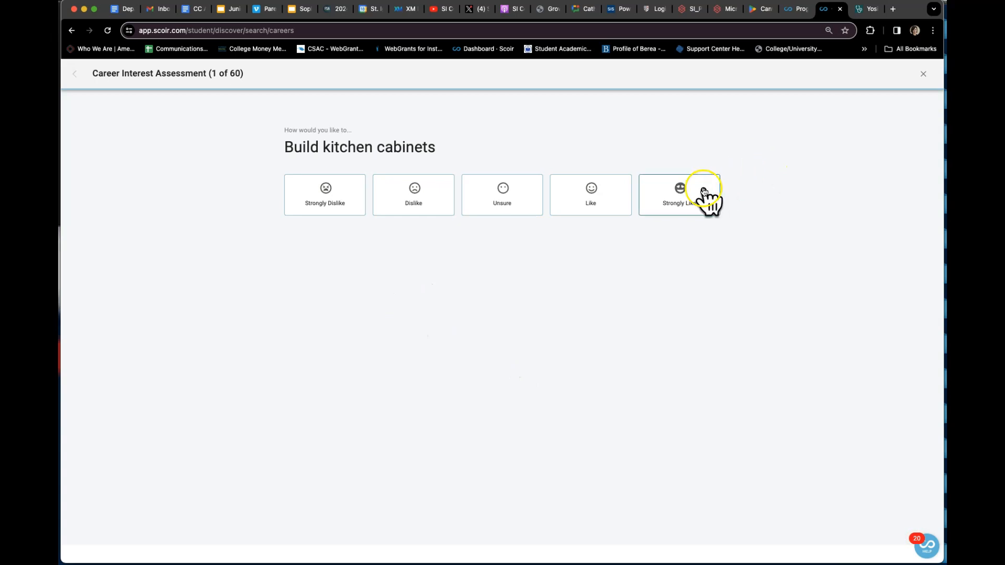
left_click(679, 195)
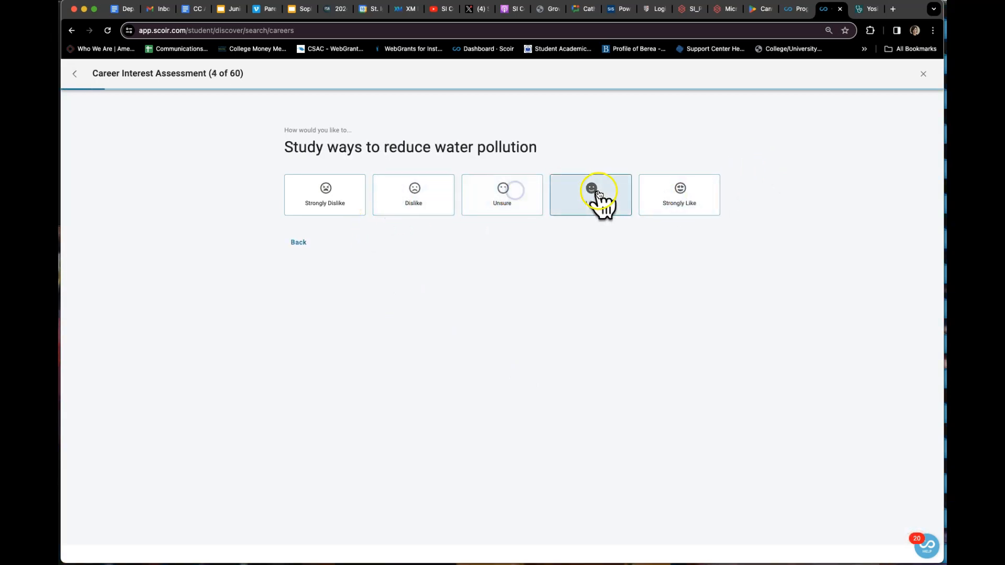
left_click(590, 195)
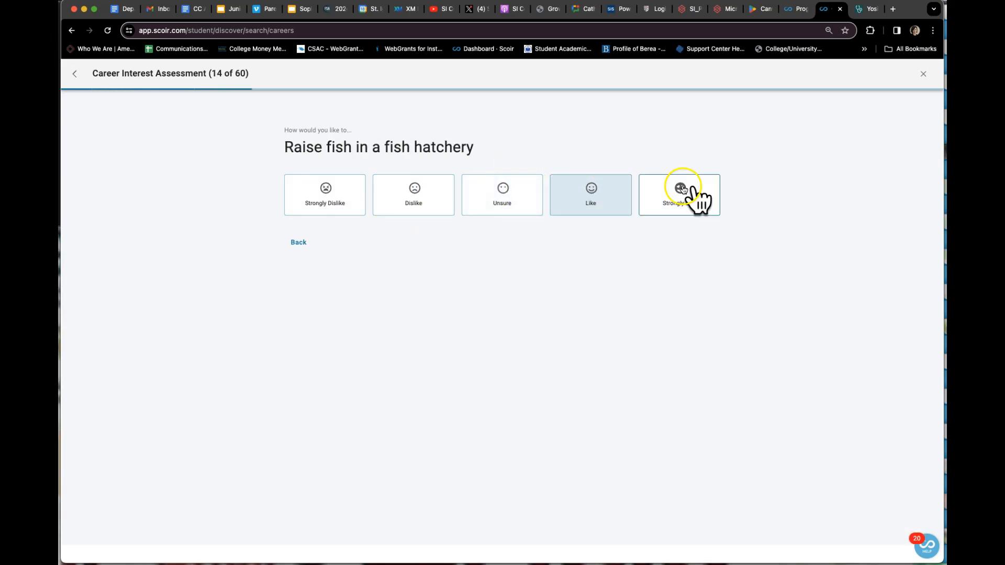
left_click(795, 9)
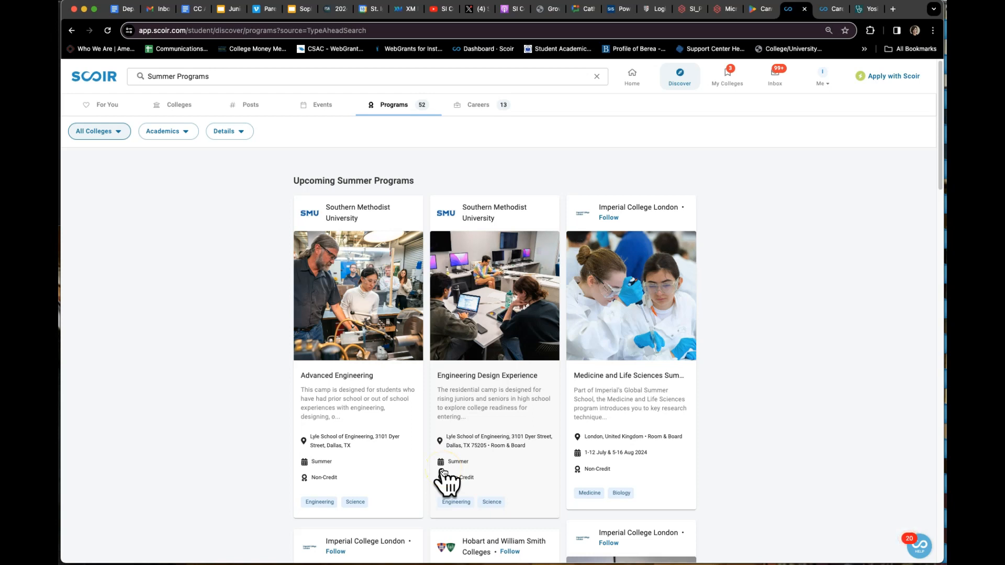
scroll("down", 3)
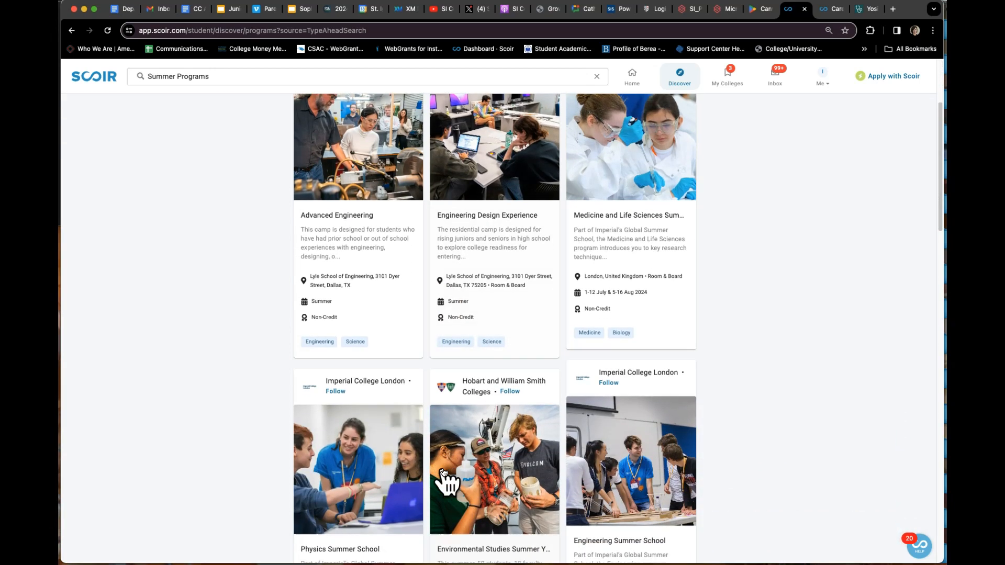
left_click(93, 77)
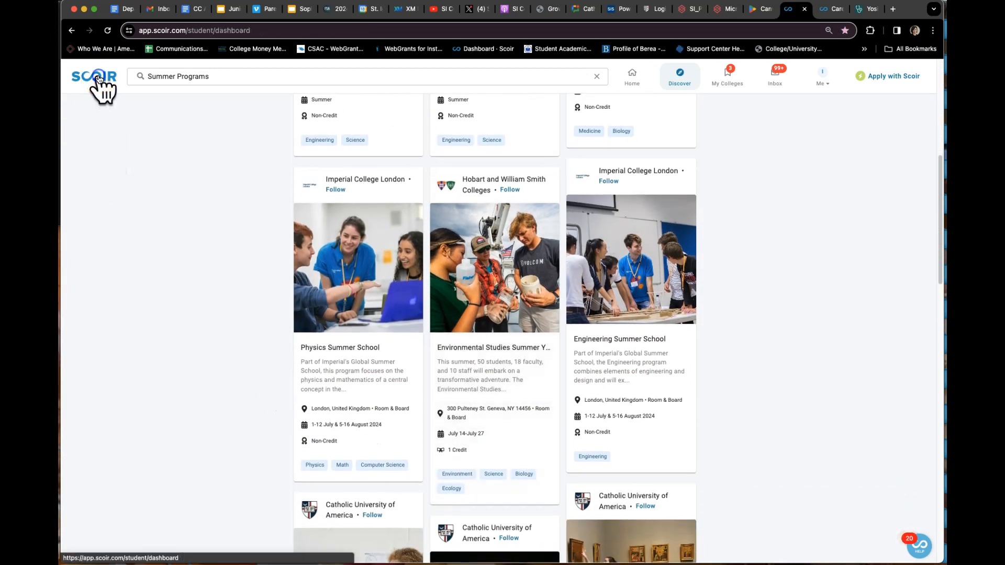
left_click(630, 75)
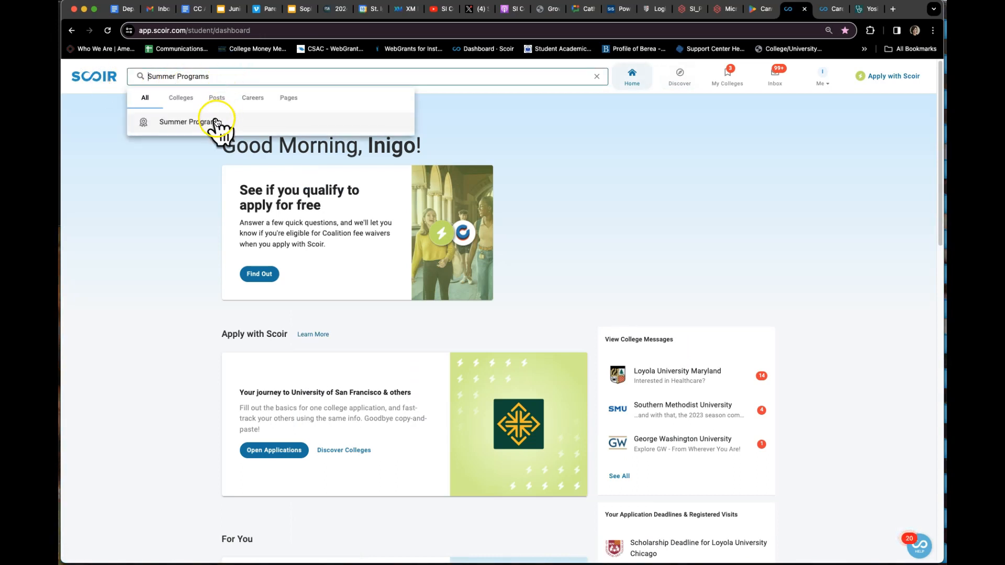
left_click(191, 121)
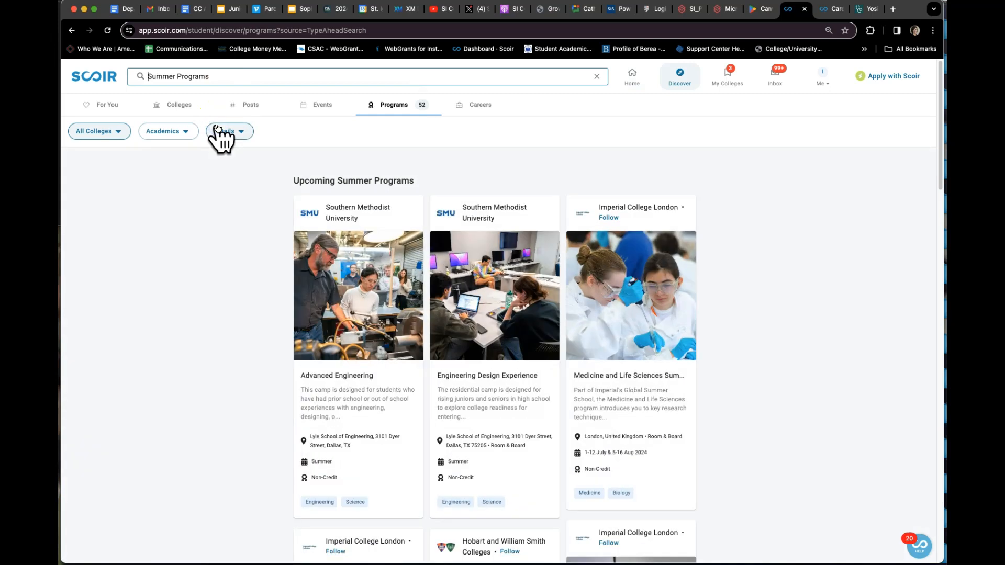
scroll("down", 3)
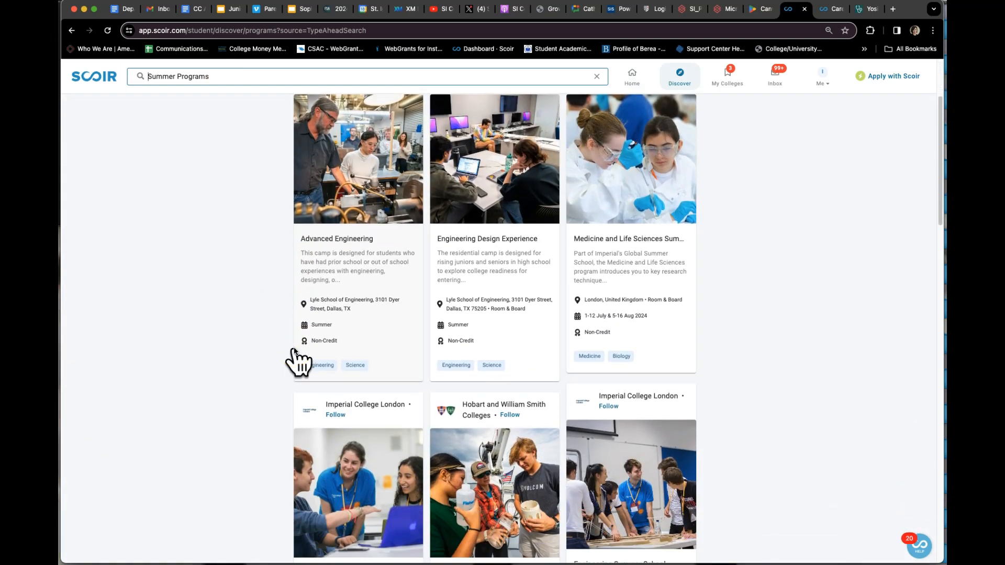
scroll("down", 3)
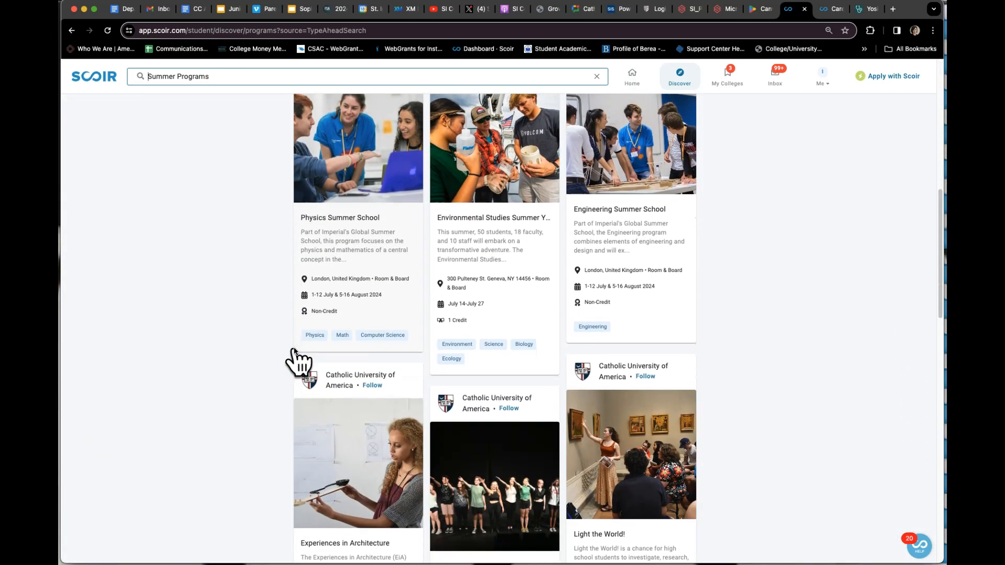
Step: Filter Summer Programs by Credits Awarded and Literature focus, leaving Literature with 52 programs
left_click(164, 131)
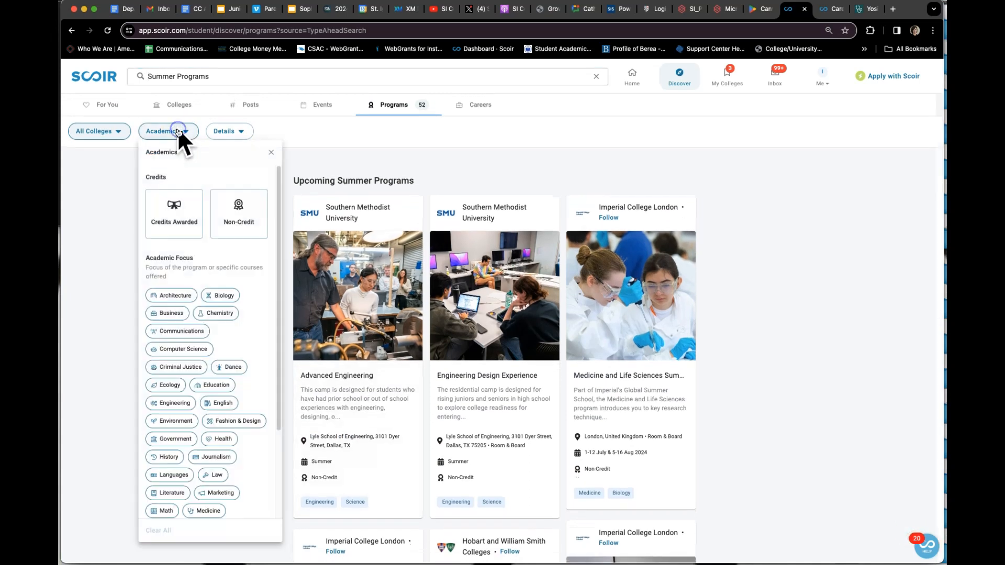
left_click(173, 214)
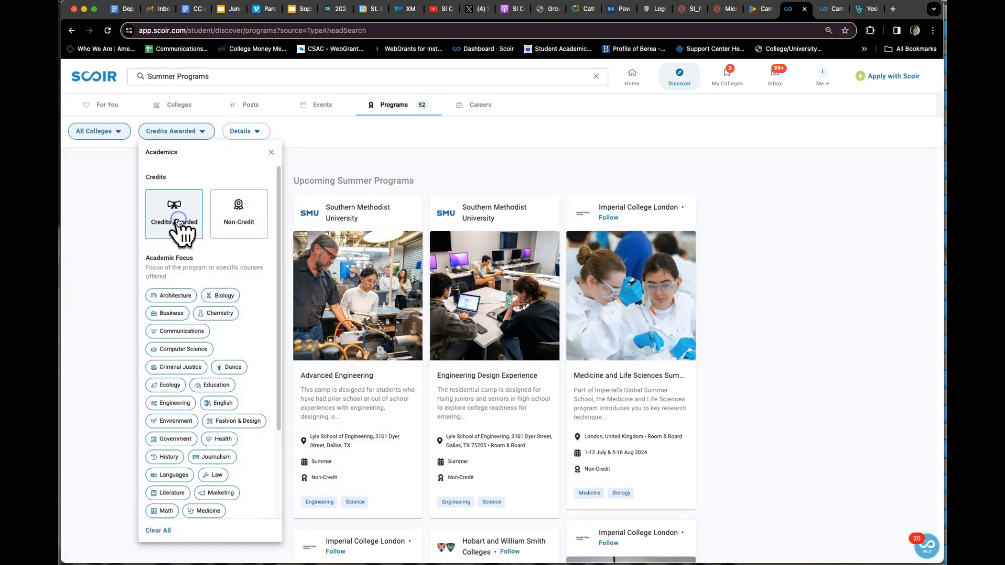
left_click(173, 214)
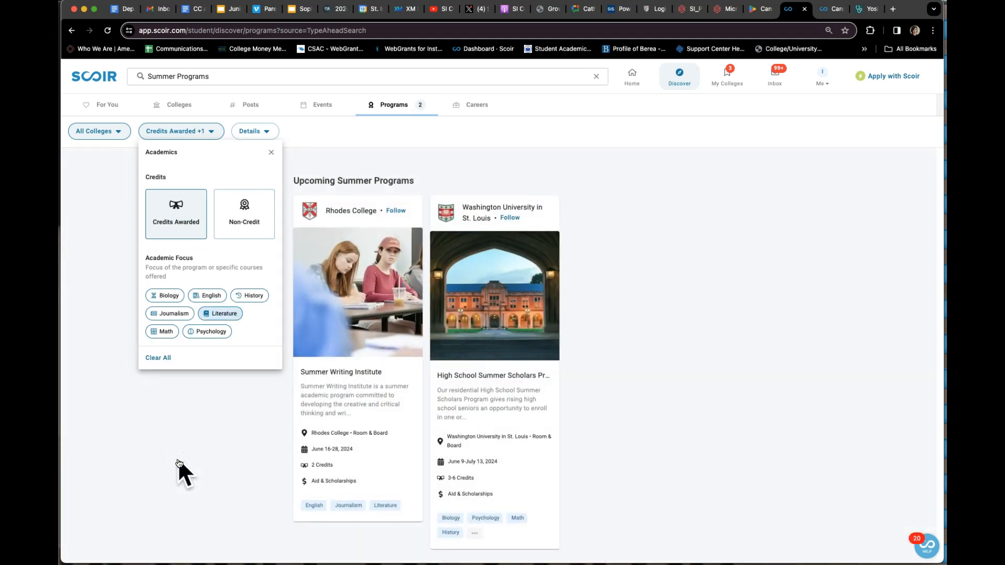
left_click(255, 132)
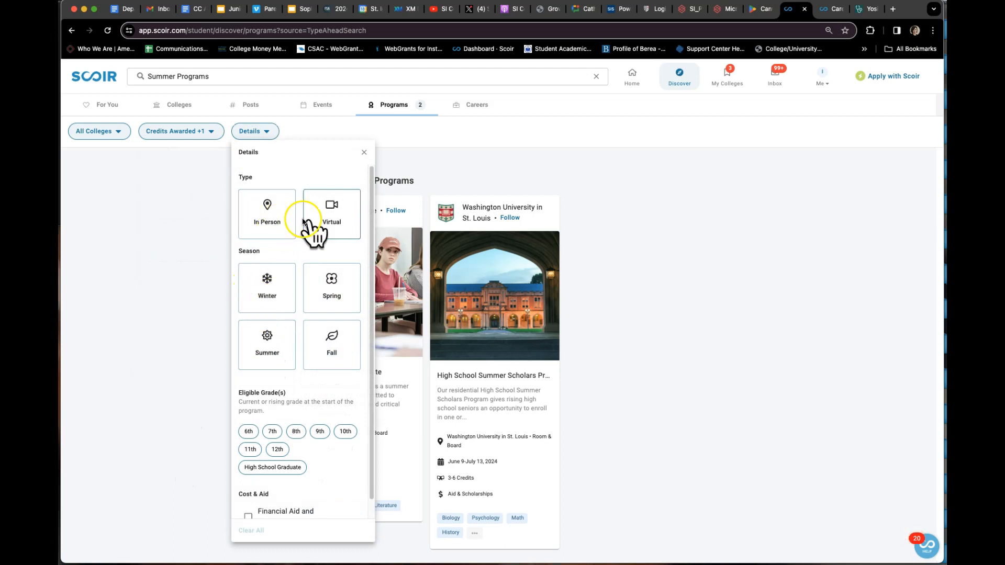
left_click(332, 213)
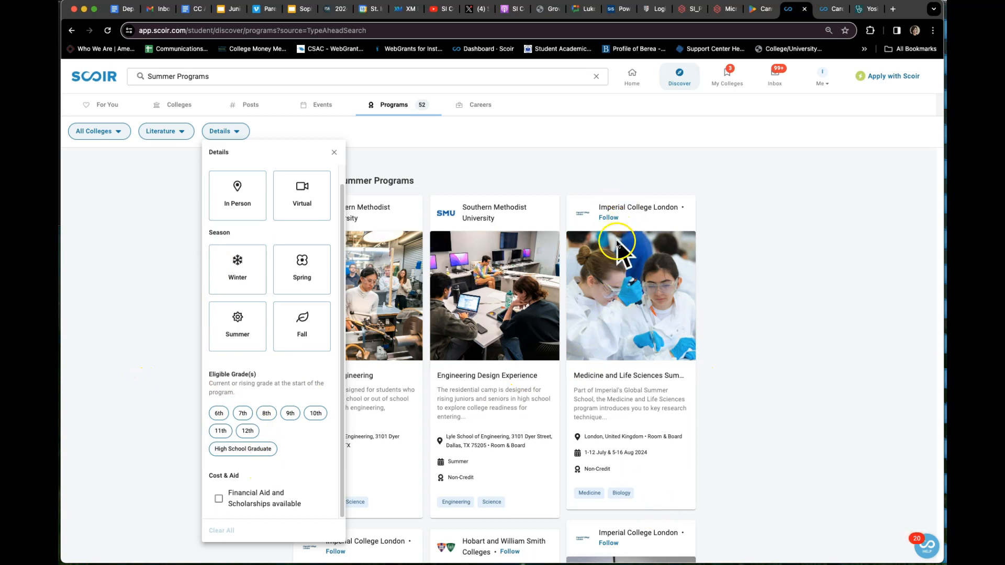
mouse_move(606, 548)
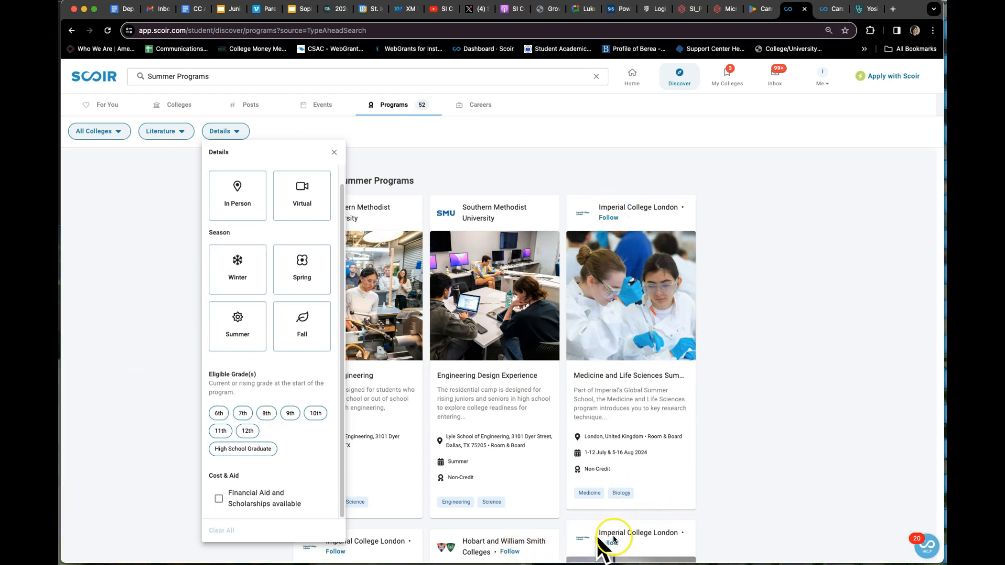
left_click(638, 533)
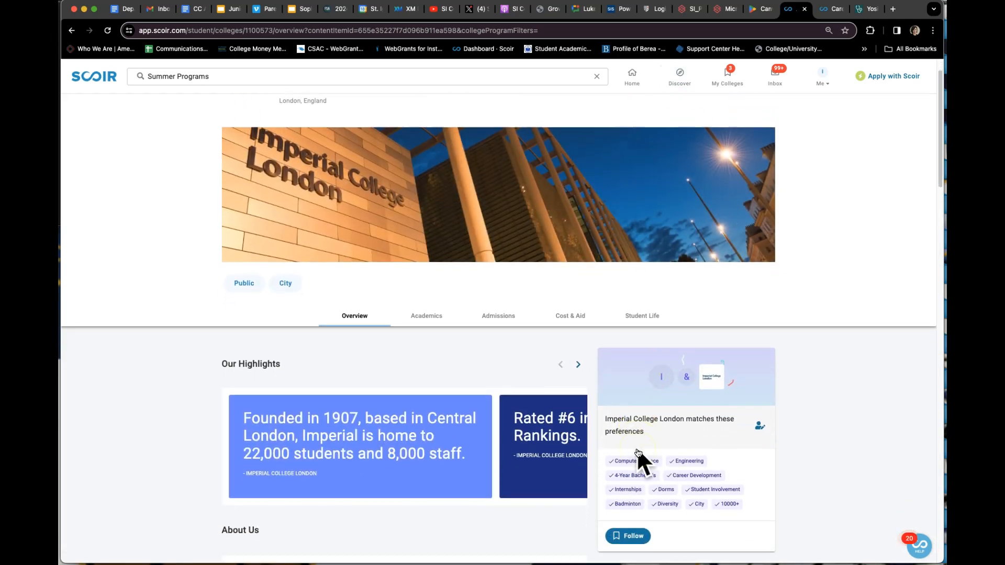
scroll("down", 3)
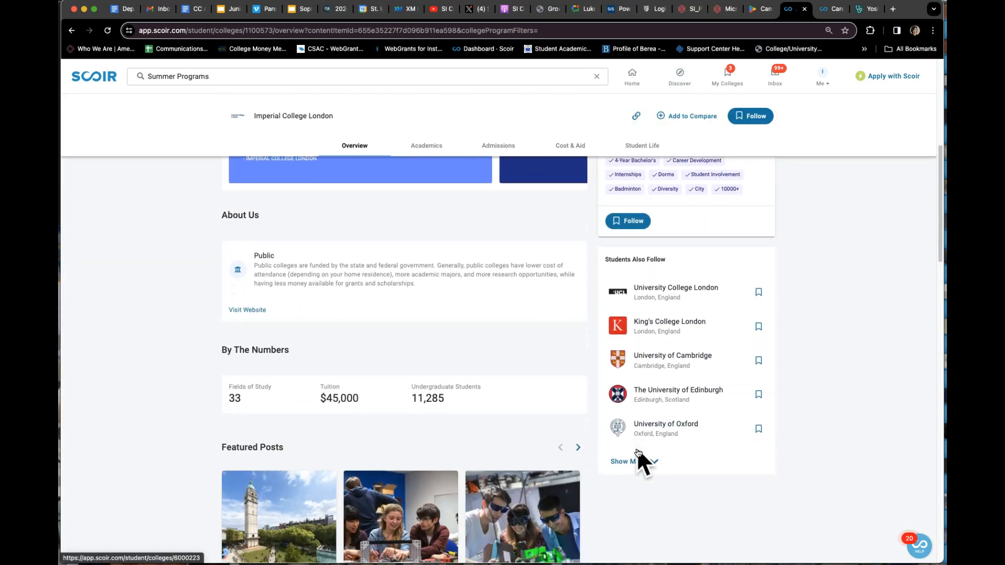
left_click(749, 116)
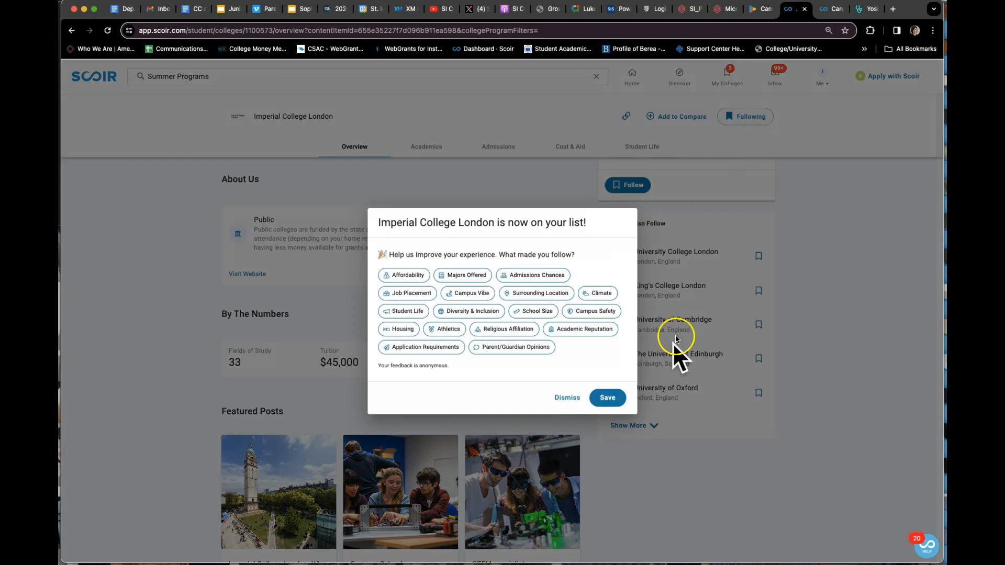